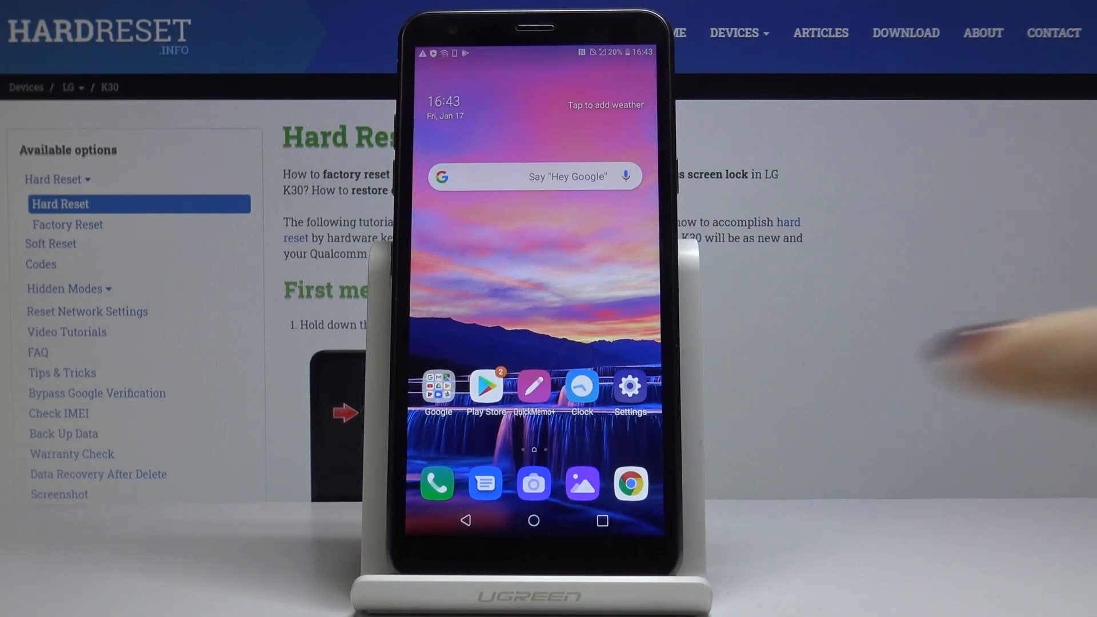
Open Settings and go to Backup, bringing up the LG Mobile Switch notice.
{"action": "left_click", "coordinate": [629, 386]}
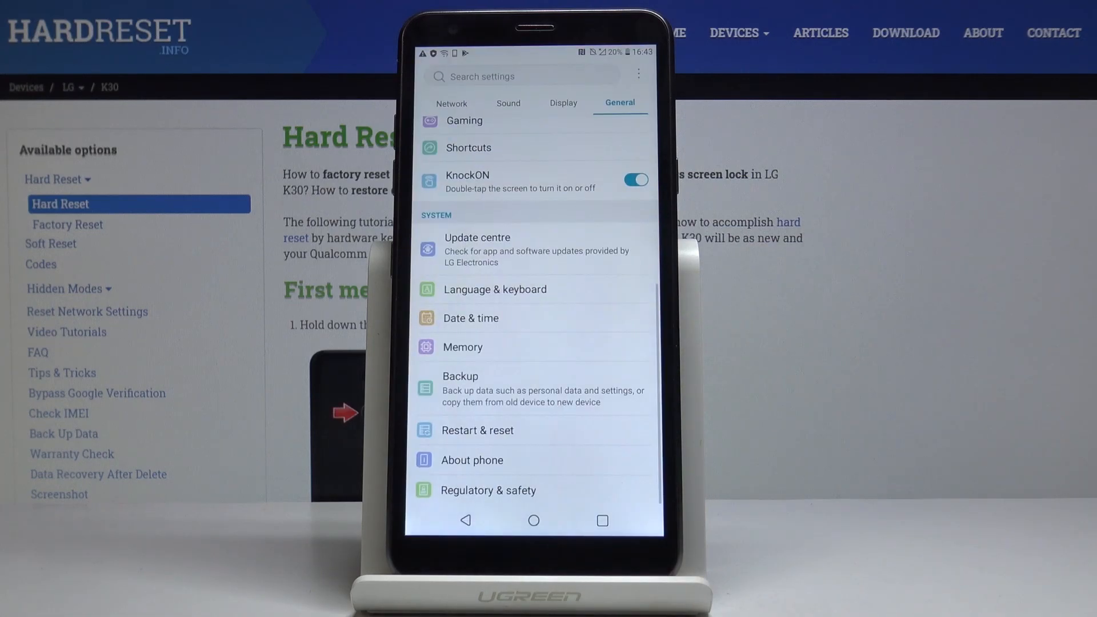
{"action": "mouse_move", "coordinate": [839, 315]}
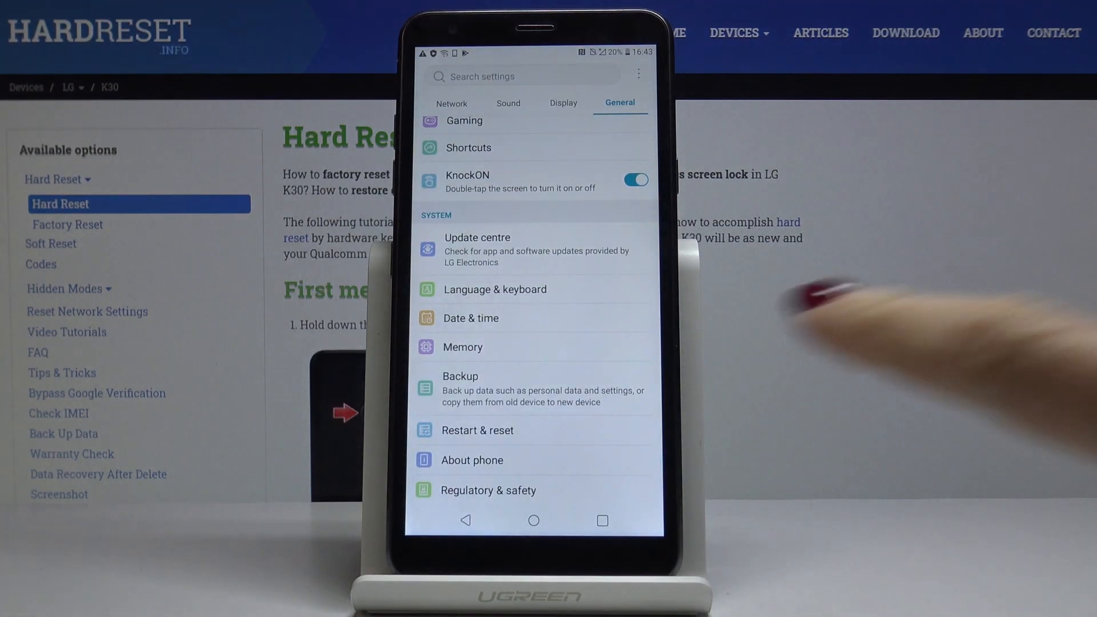
{"action": "left_click", "coordinate": [459, 376]}
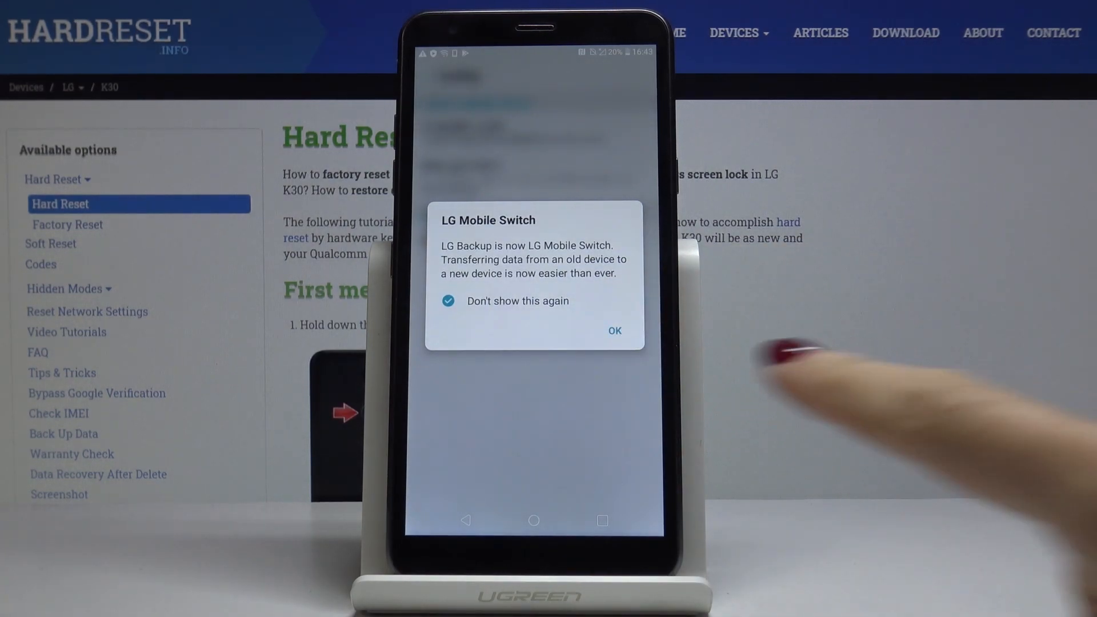
Dismiss the Mobile Switch notice, enable Back up to Google Drive, and begin adding an account.
{"action": "left_click", "coordinate": [614, 331]}
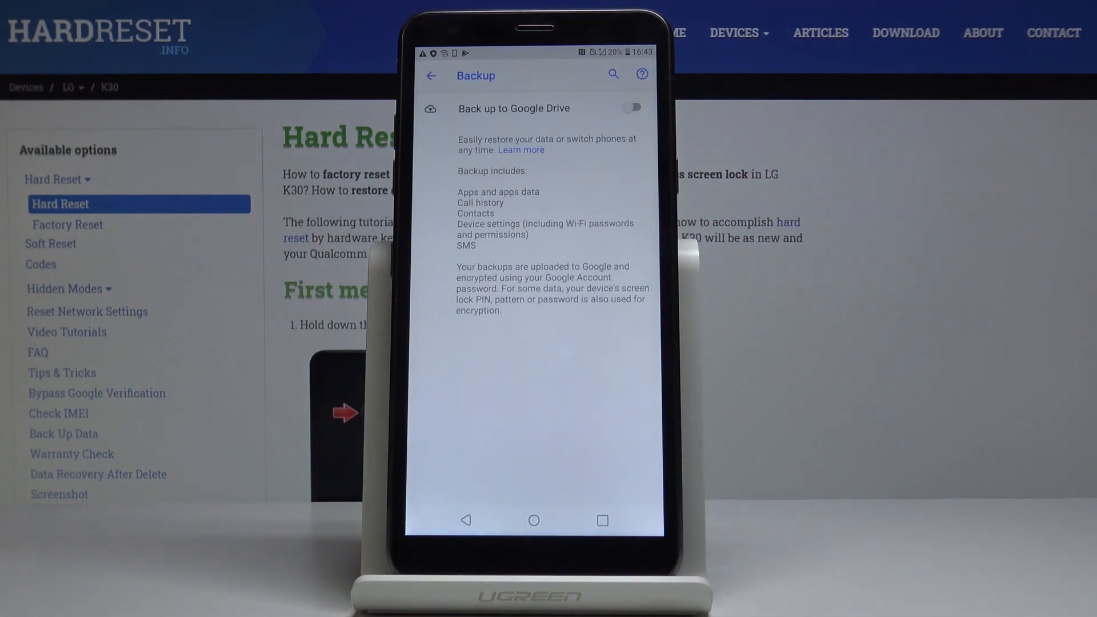
{"action": "left_click", "coordinate": [631, 108]}
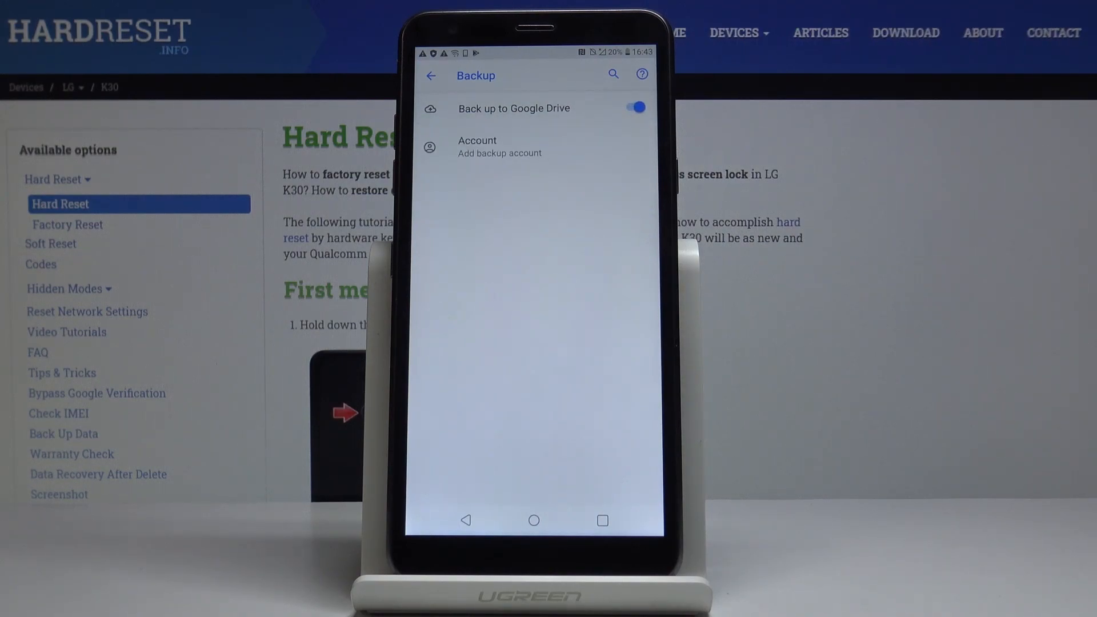
{"action": "left_click", "coordinate": [500, 147]}
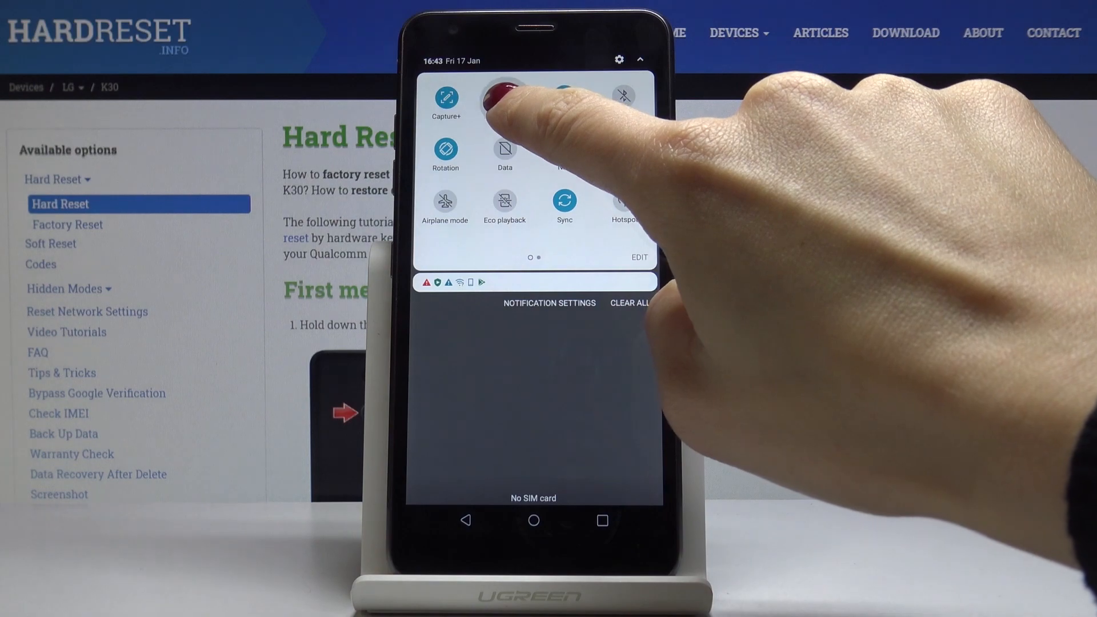
Turn on Wi-Fi and join the HardReset.info network.
{"action": "left_click", "coordinate": [504, 94]}
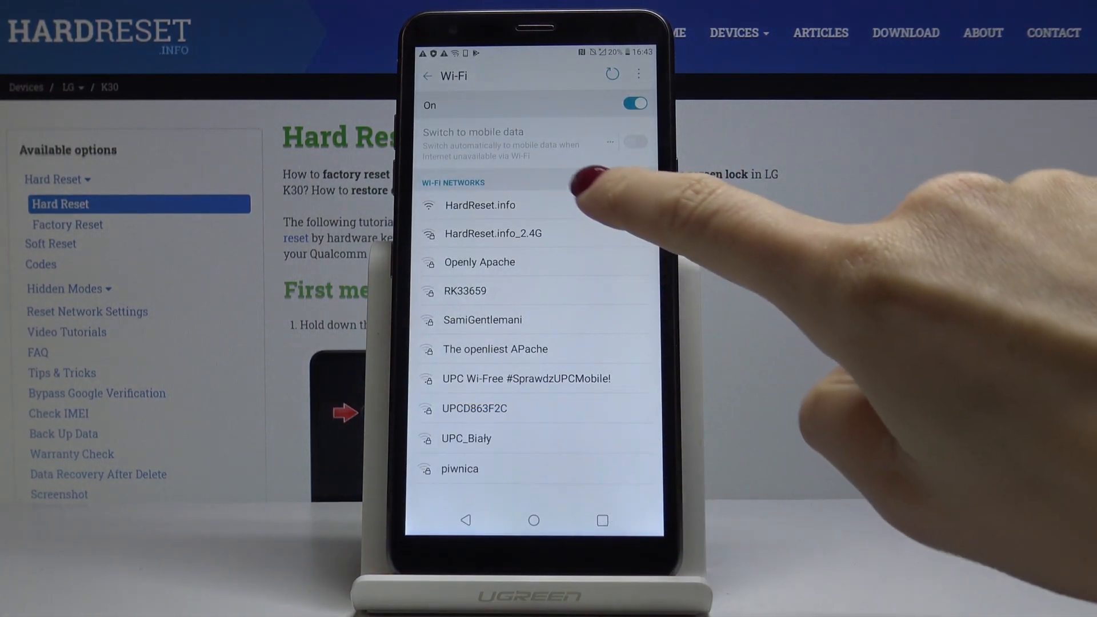
{"action": "left_click", "coordinate": [480, 206]}
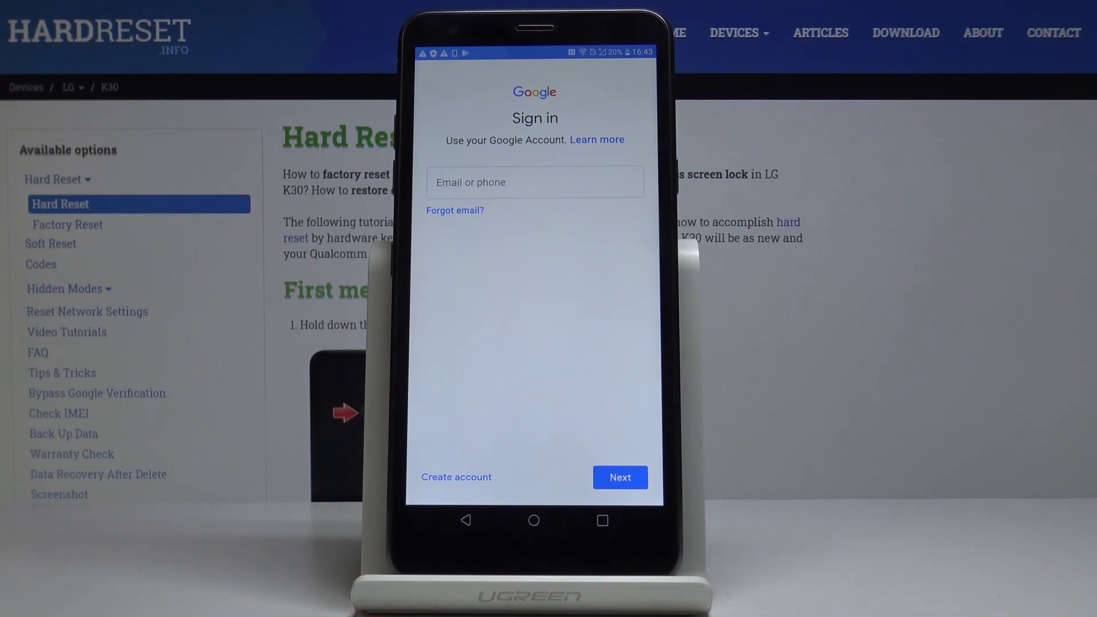
Enter the Gmail address starting 'hard' and advance to the password step.
{"action": "left_click", "coordinate": [533, 182]}
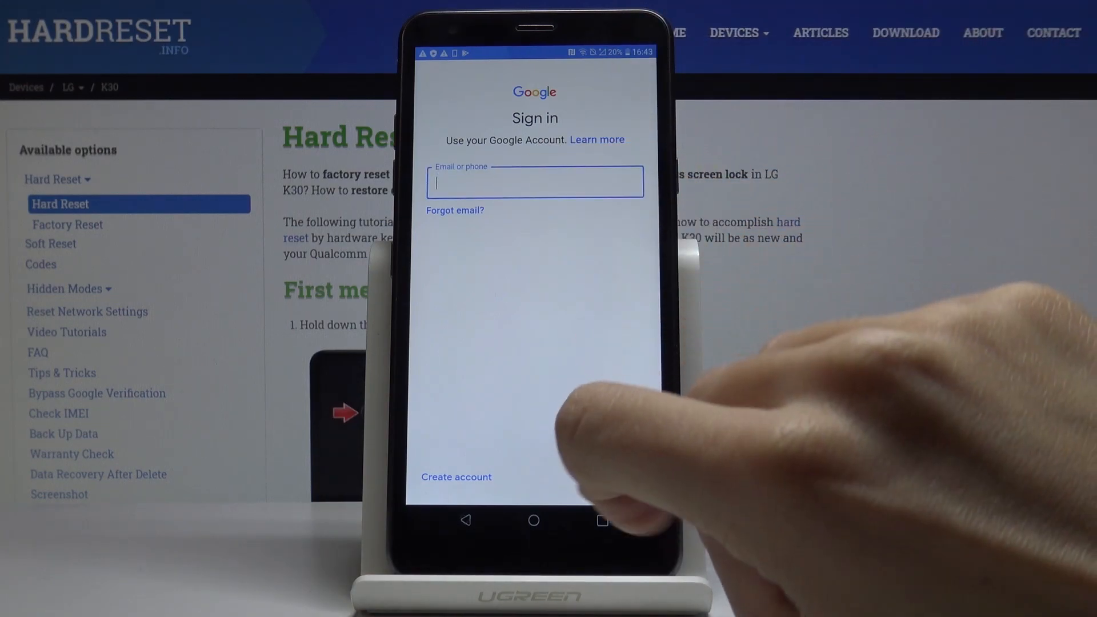
{"action": "type", "text": "hardresetinfo1@"}
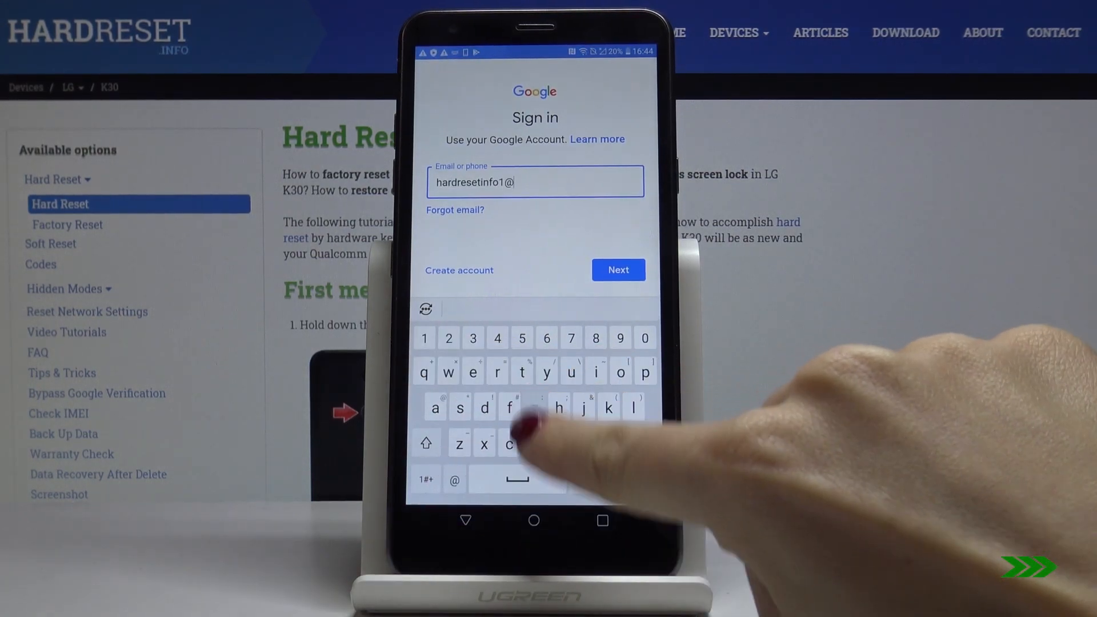
{"action": "left_click", "coordinate": [617, 270]}
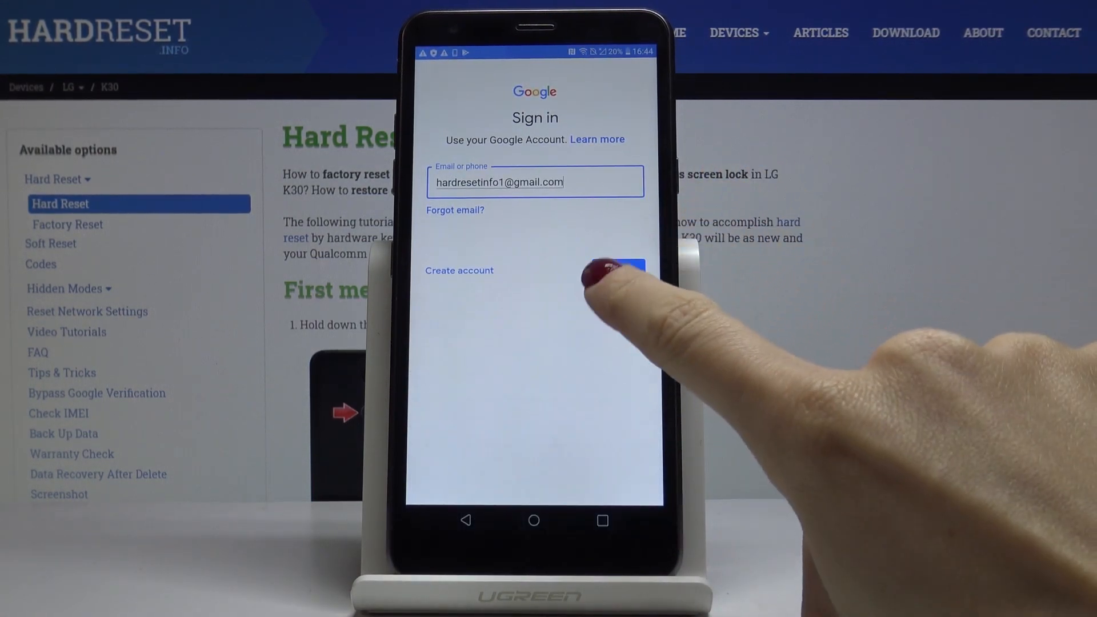
{"action": "left_click", "coordinate": [623, 266]}
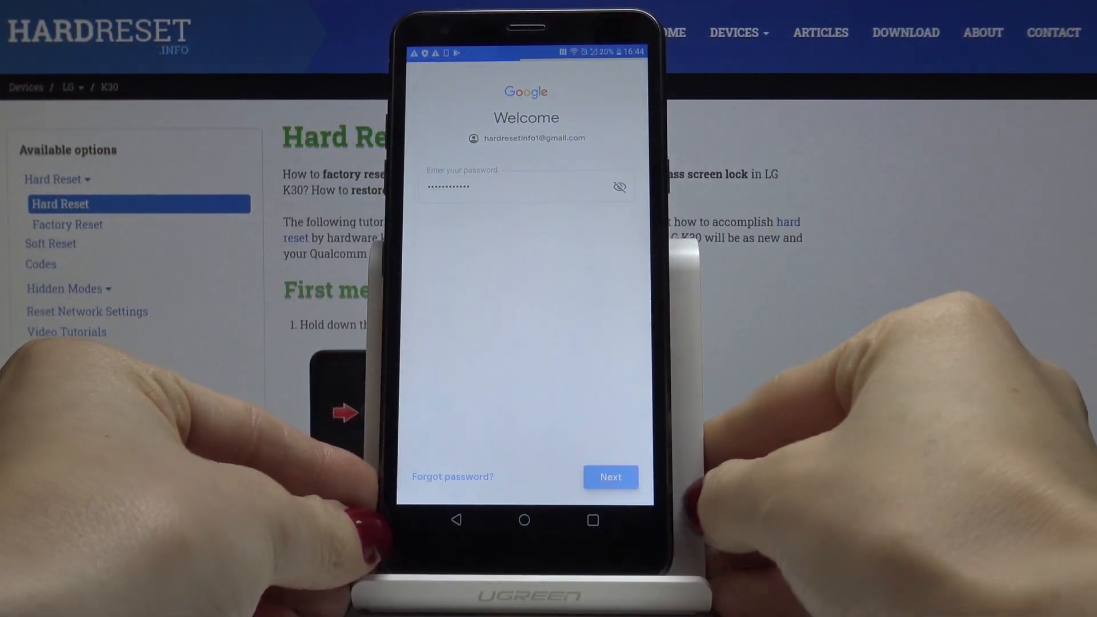
Submit the account password and agree to Google's terms of service.
{"action": "left_click", "coordinate": [610, 477]}
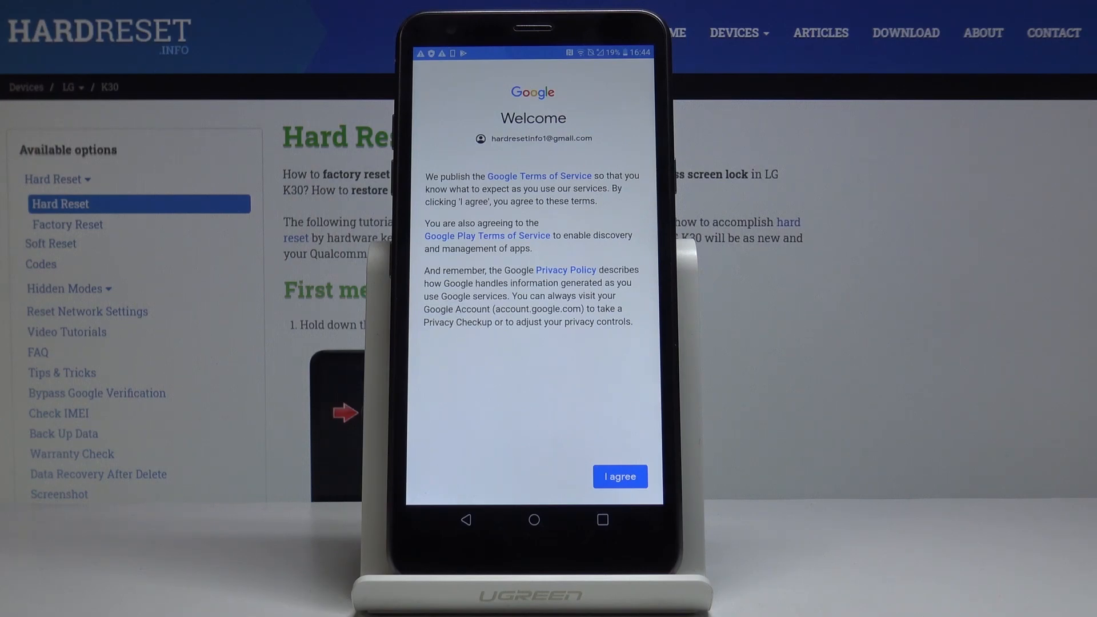
{"action": "left_click", "coordinate": [618, 477]}
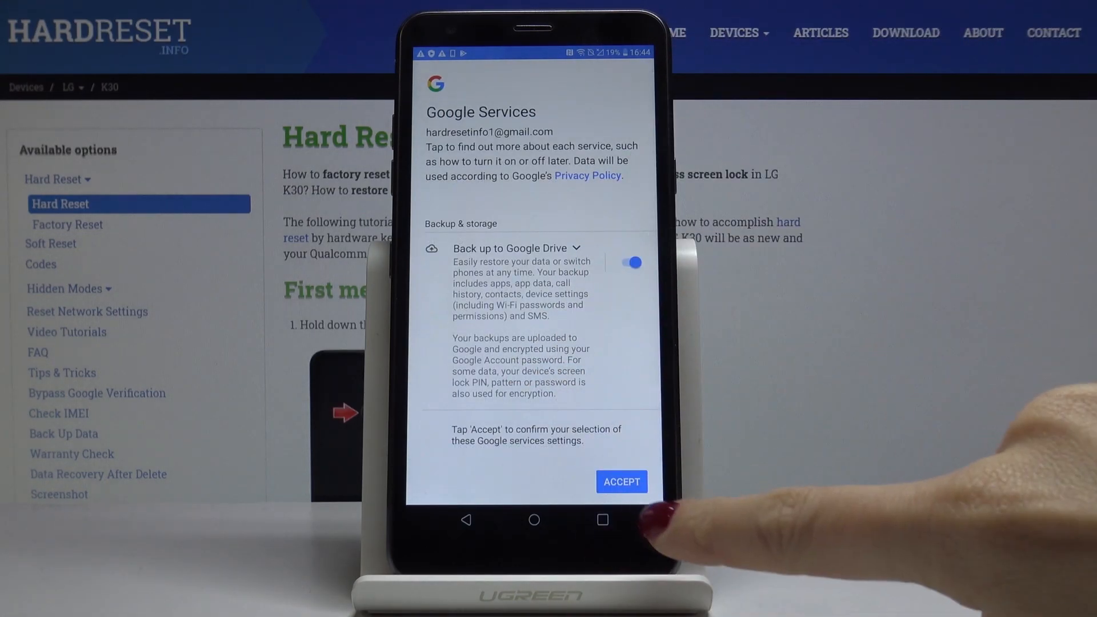
Accept Google services settings with Drive backup on, and allow Photos media access.
{"action": "left_click", "coordinate": [620, 482]}
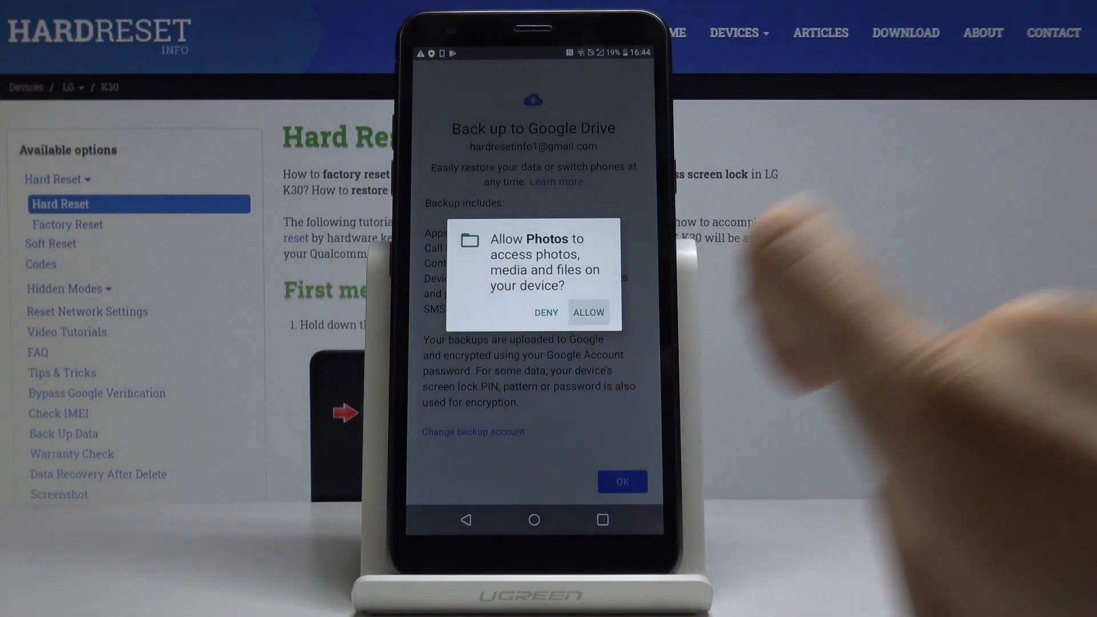
{"action": "left_click", "coordinate": [588, 312]}
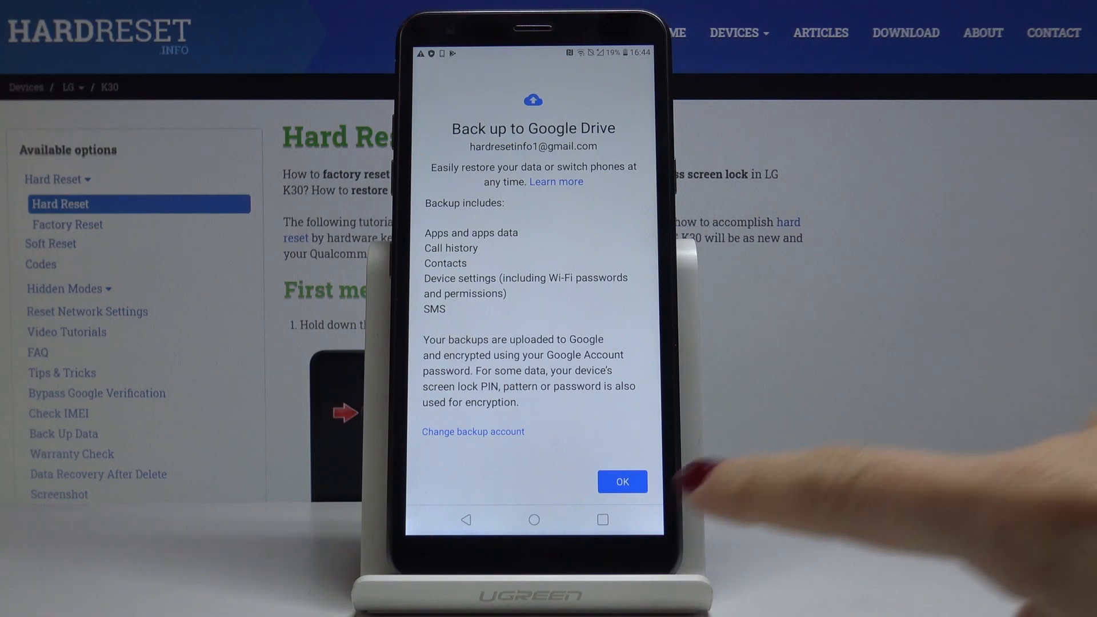
Confirm the Google Drive backup summary and return to the home screen.
{"action": "left_click", "coordinate": [621, 481]}
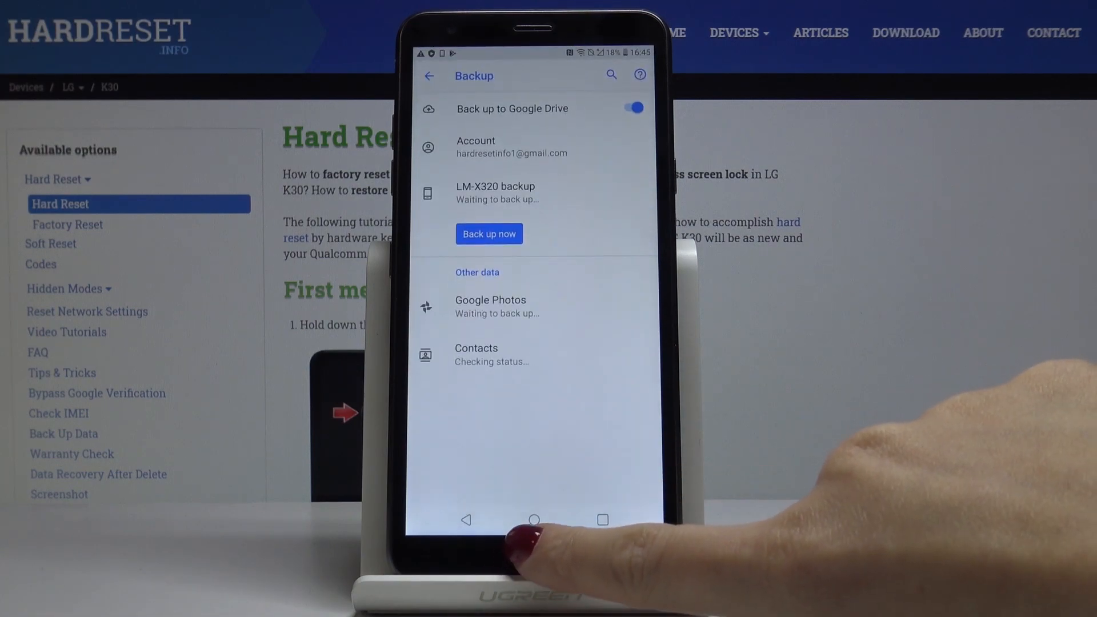
{"action": "left_click", "coordinate": [534, 520]}
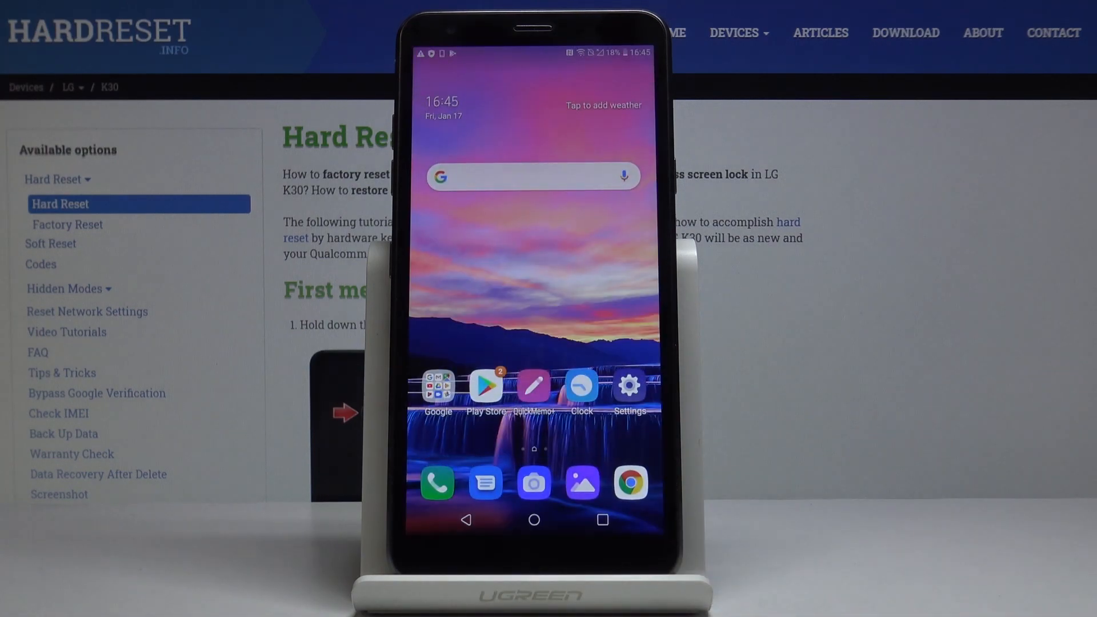